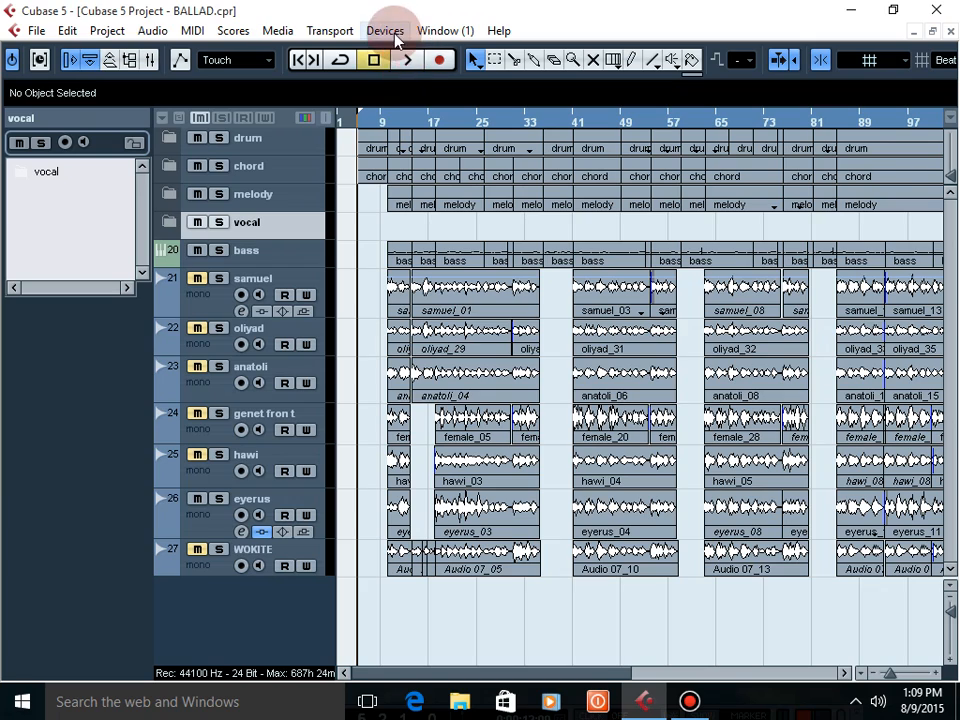
Show the Focusrite USB ASIO page (47.732 ms latency) and its Scarlett 2i2 control panel at buffer size 1024
click(406, 60)
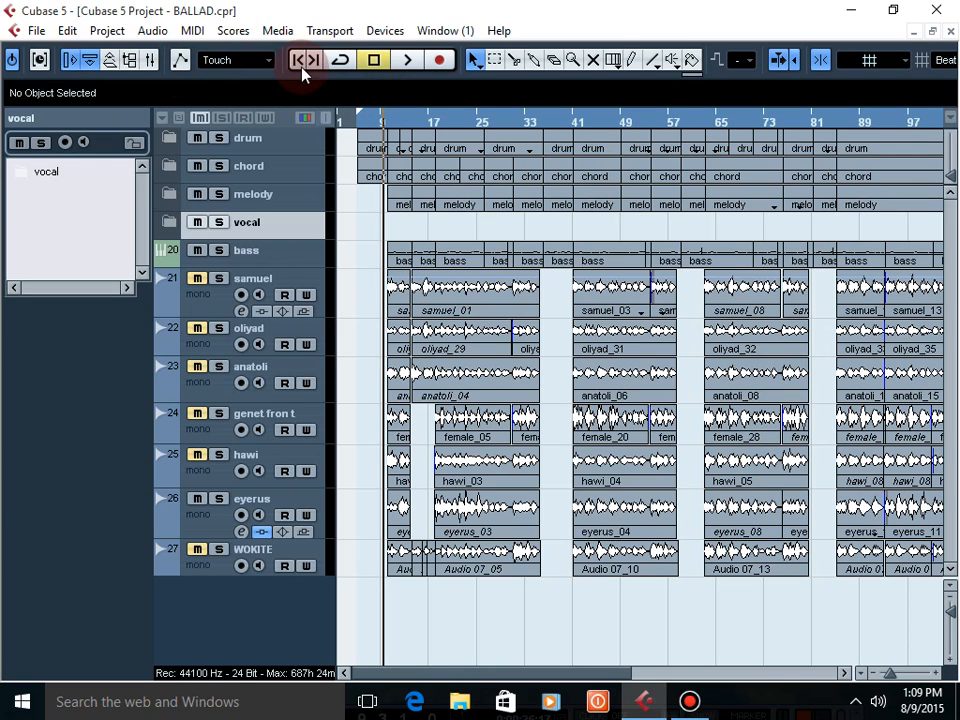
click(384, 30)
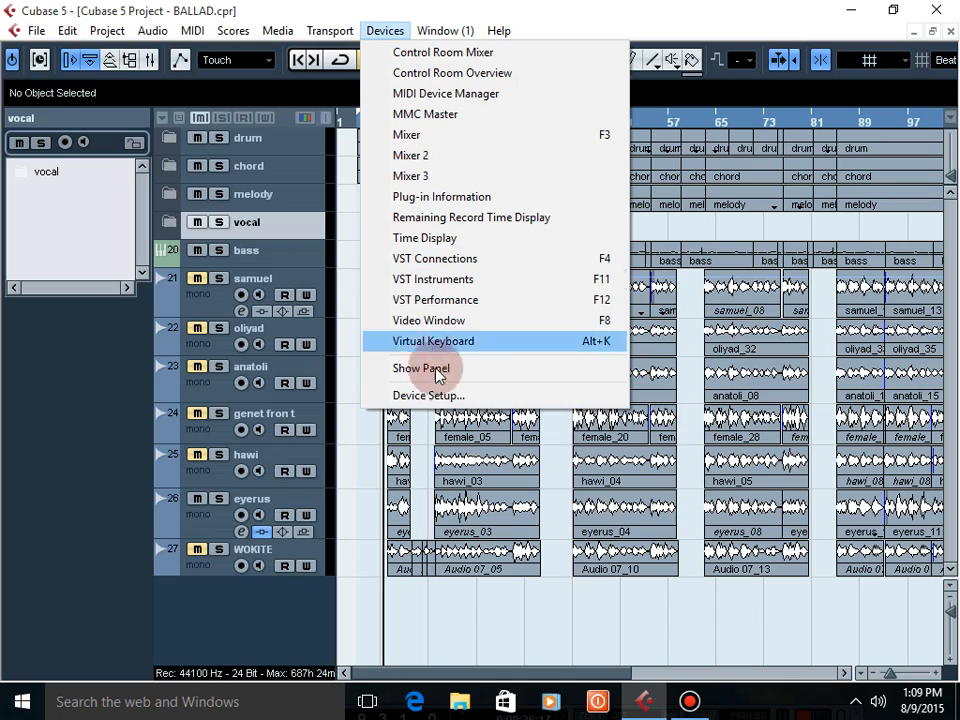
click(428, 396)
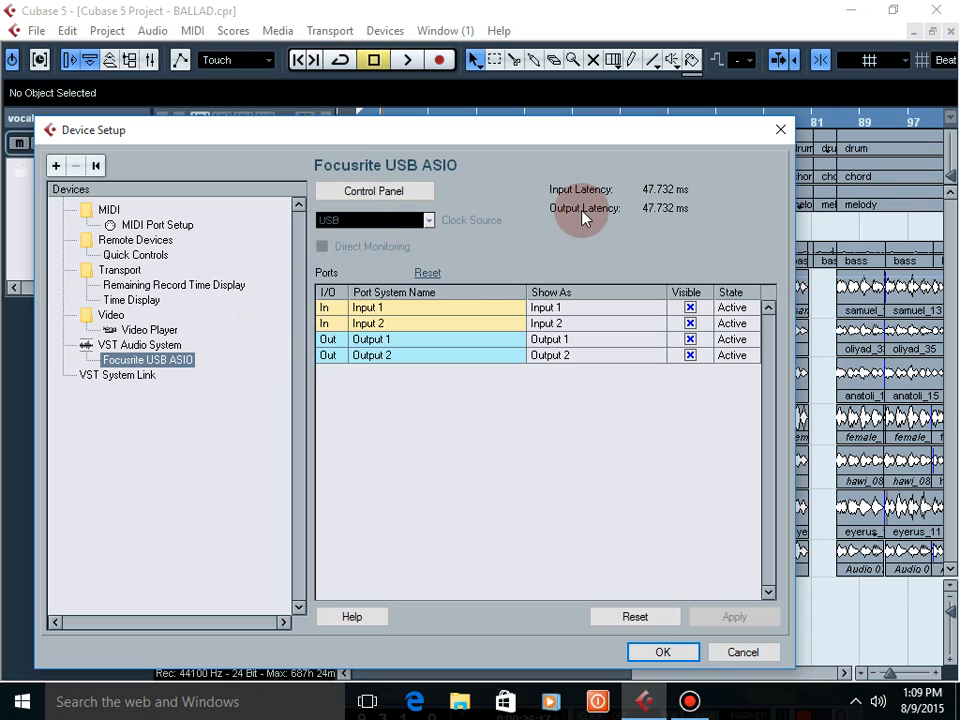
mouse_move(156, 370)
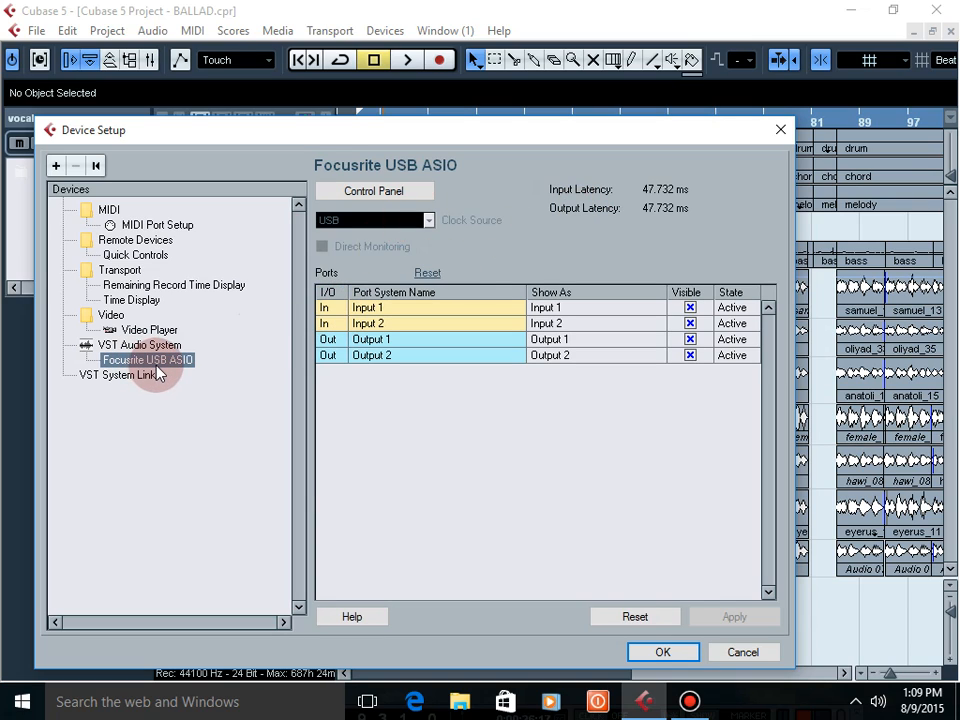
mouse_move(190, 372)
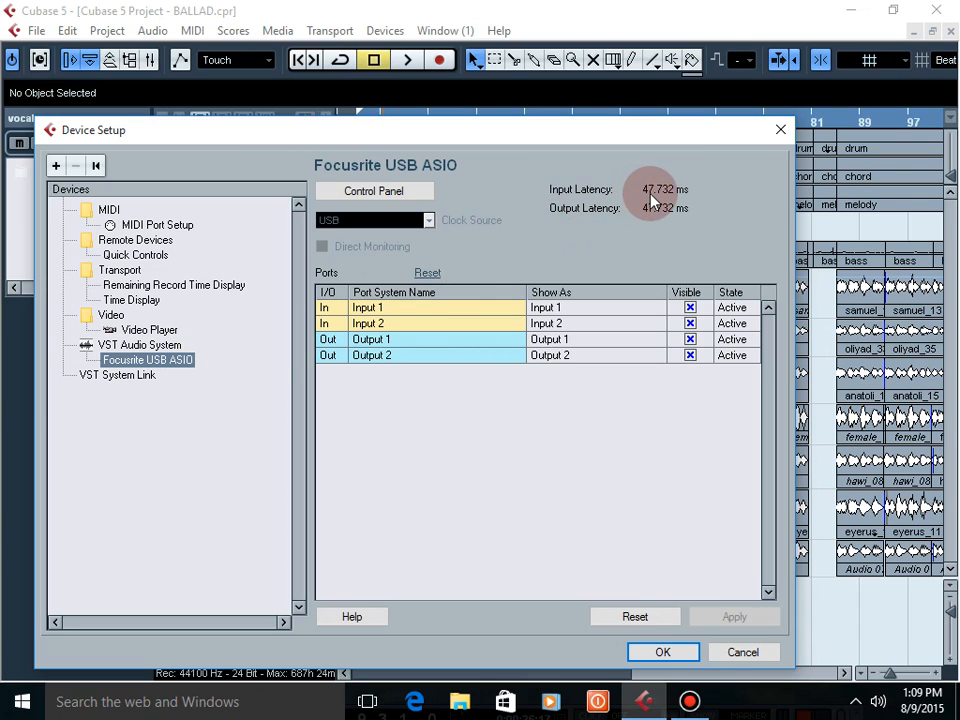
mouse_move(668, 198)
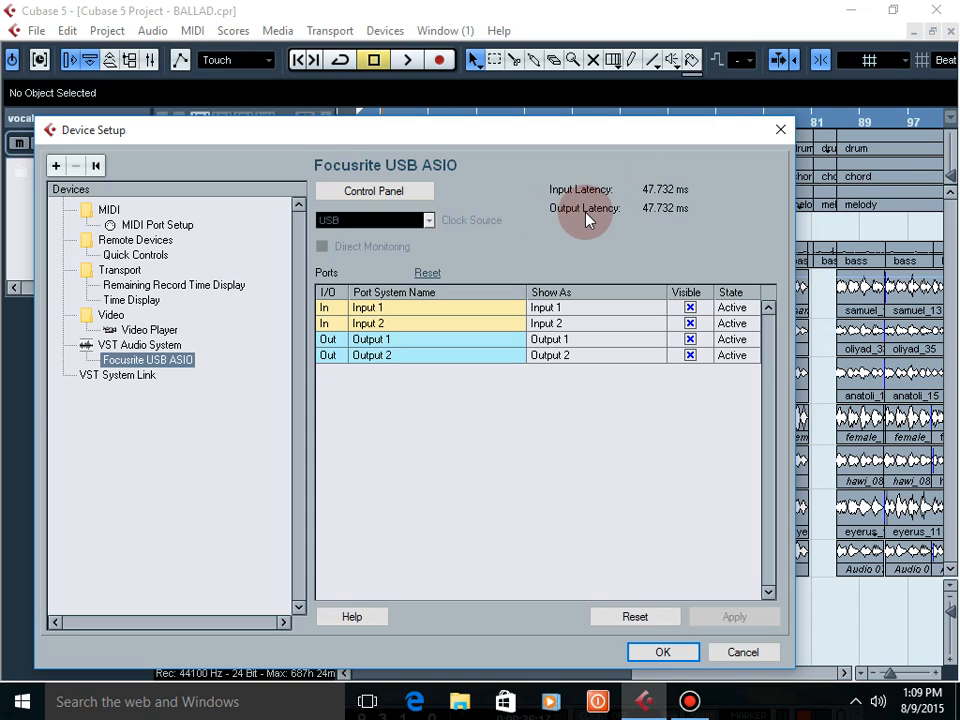
mouse_move(668, 218)
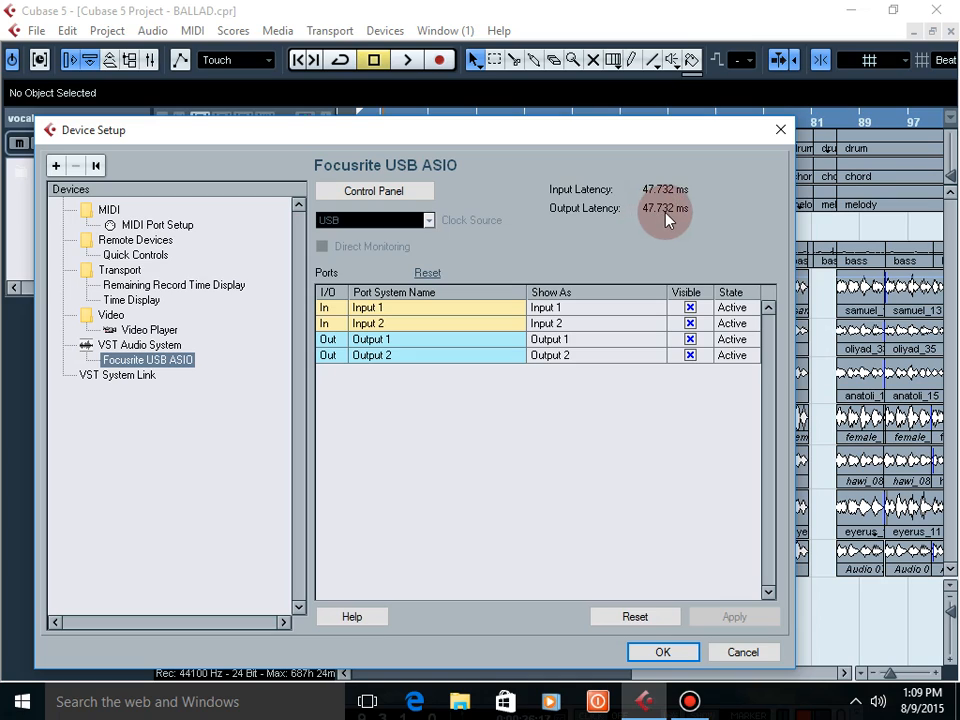
mouse_move(678, 204)
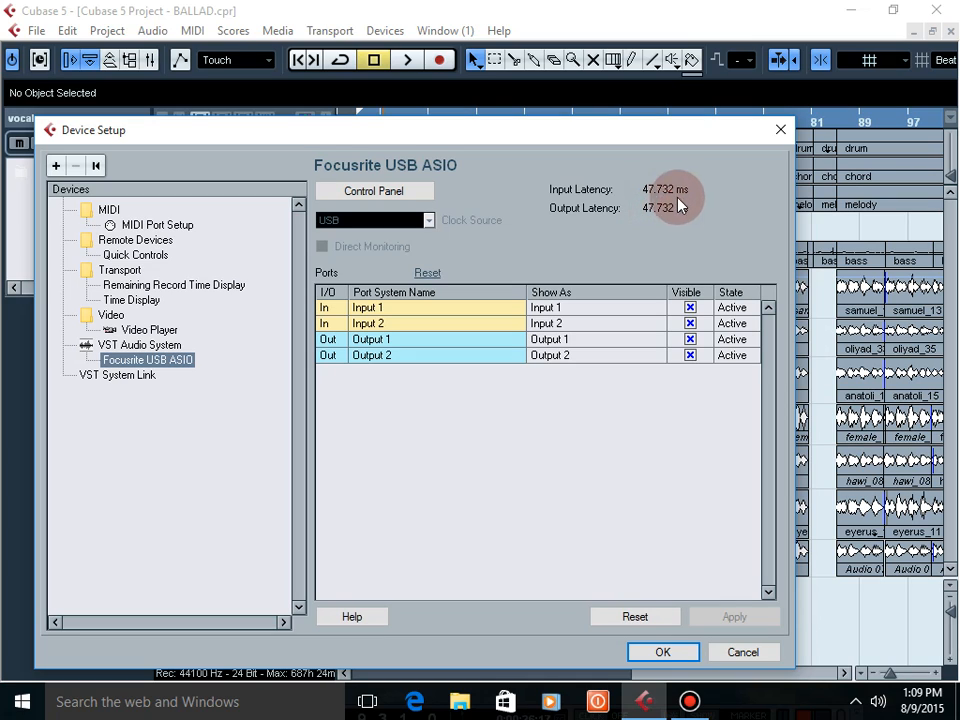
mouse_move(584, 222)
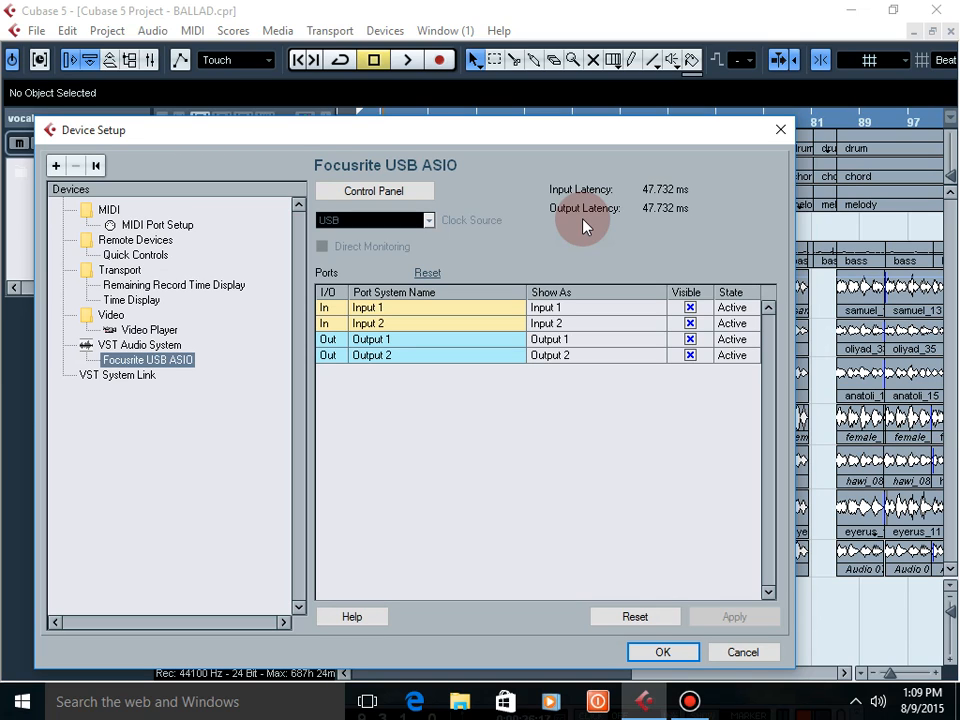
click(374, 192)
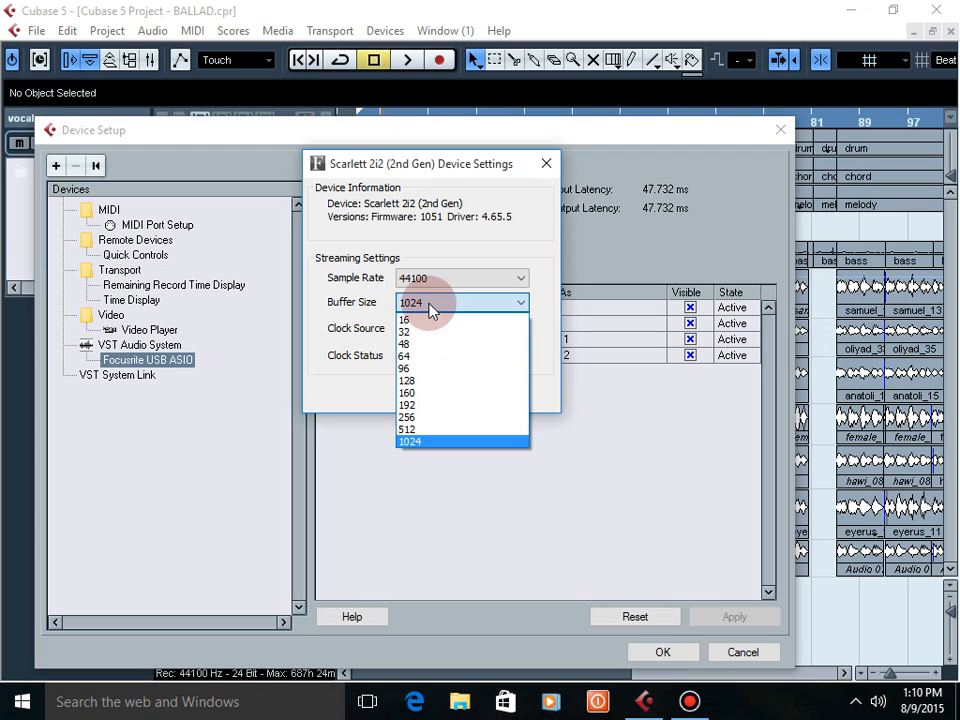
mouse_move(428, 344)
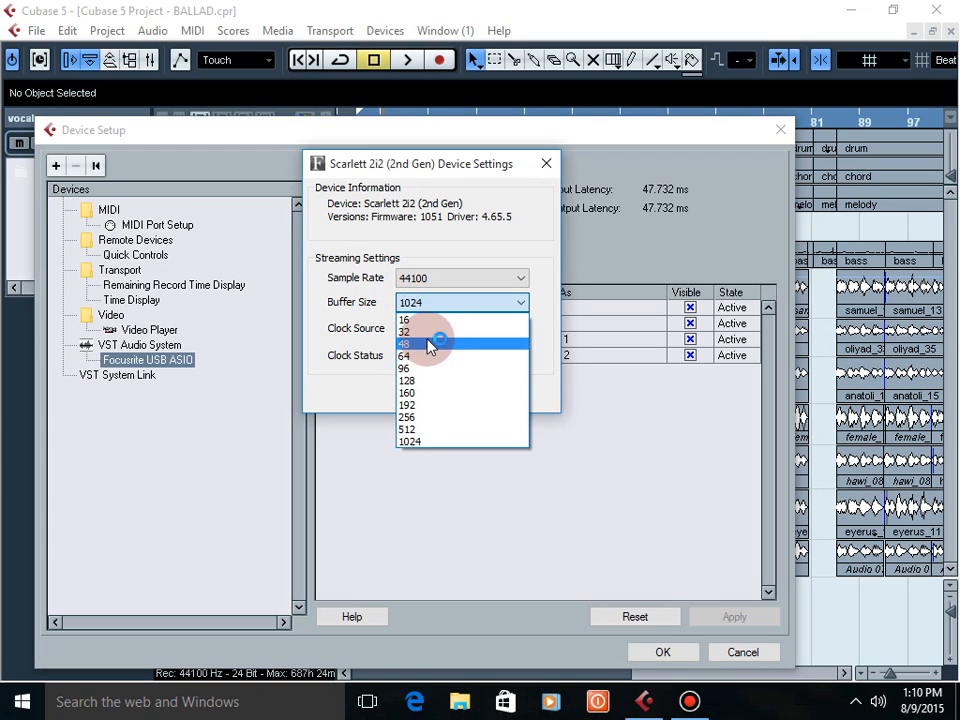